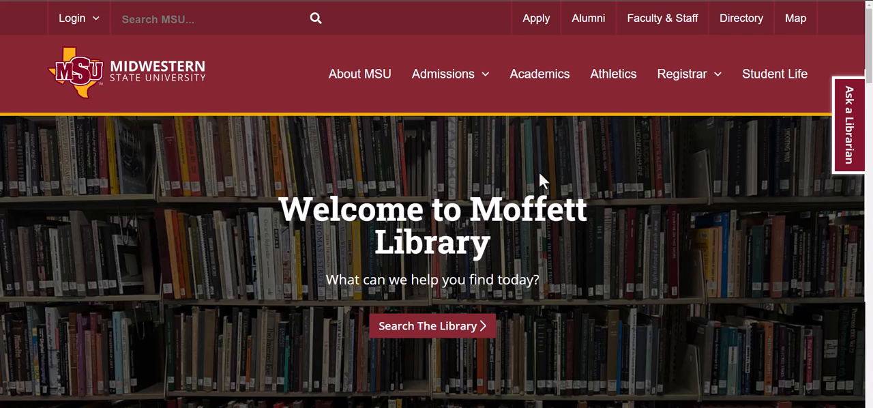
# - Reach Research Guides under Research Tools on the homepage, landing on the 64-guide list
pyautogui.scroll(-3)
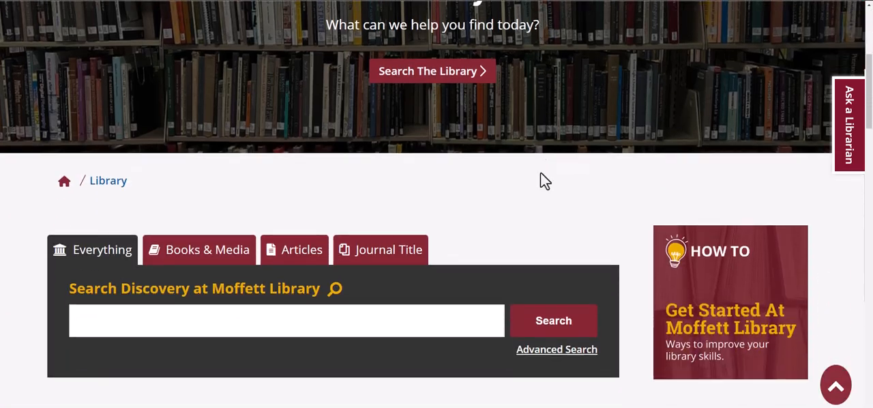
pyautogui.scroll(-3)
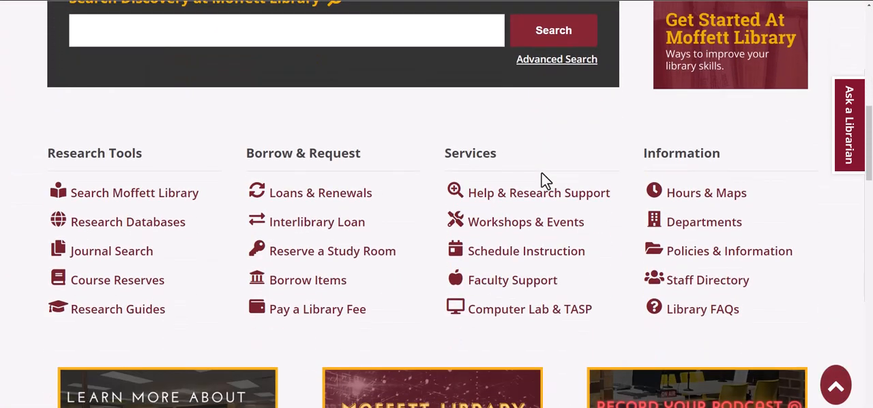
pyautogui.moveTo(140, 331)
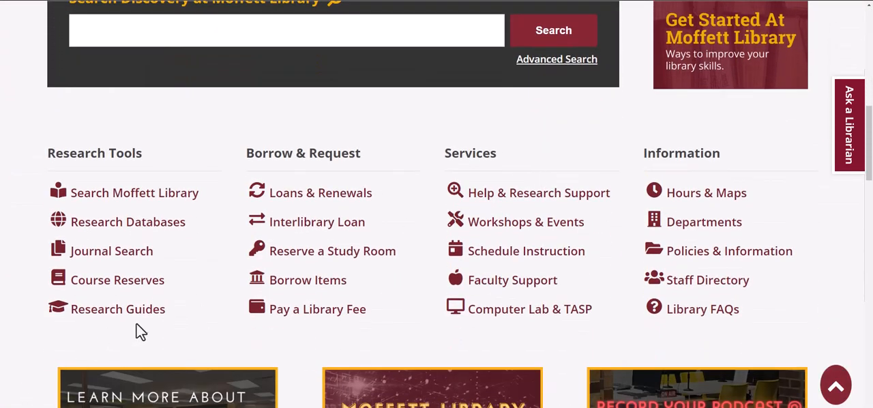
pyautogui.click(117, 310)
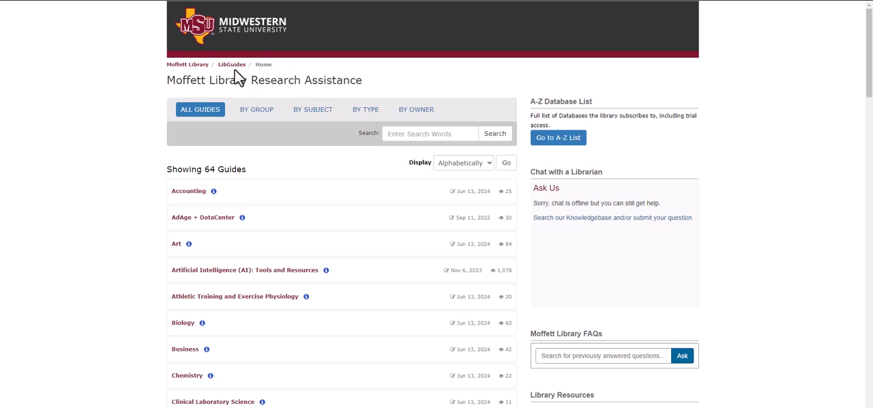
pyautogui.moveTo(285, 144)
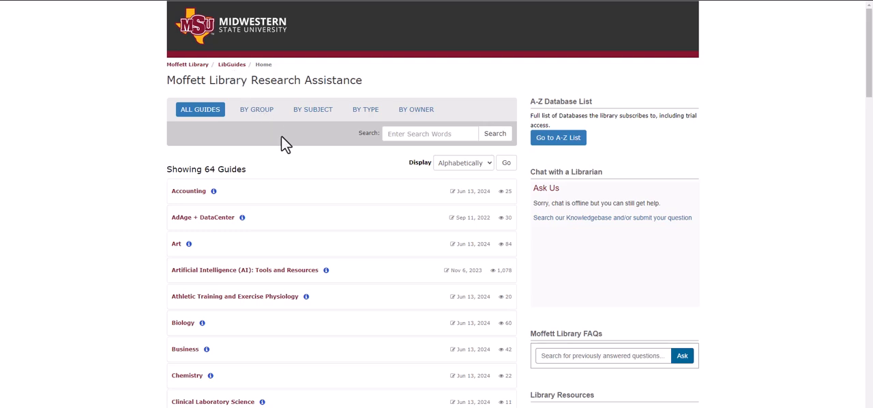
pyautogui.scroll(-3)
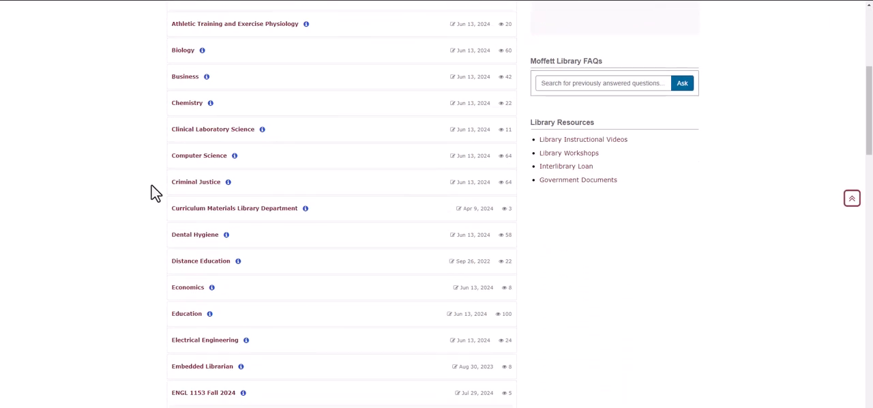
pyautogui.scroll(-3)
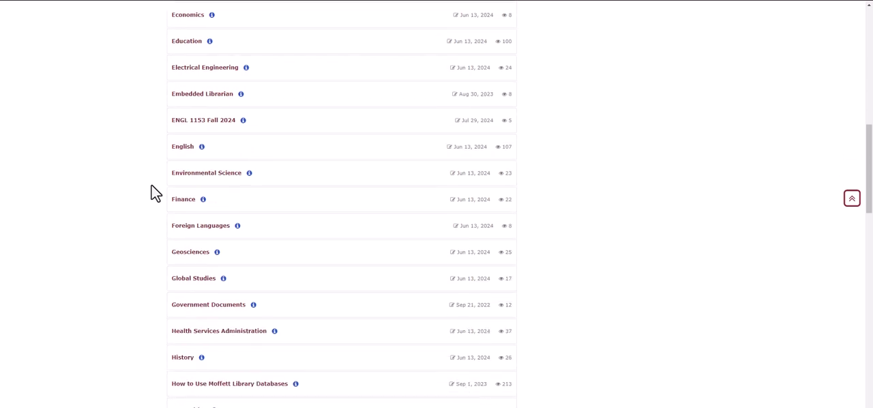
pyautogui.scroll(-3)
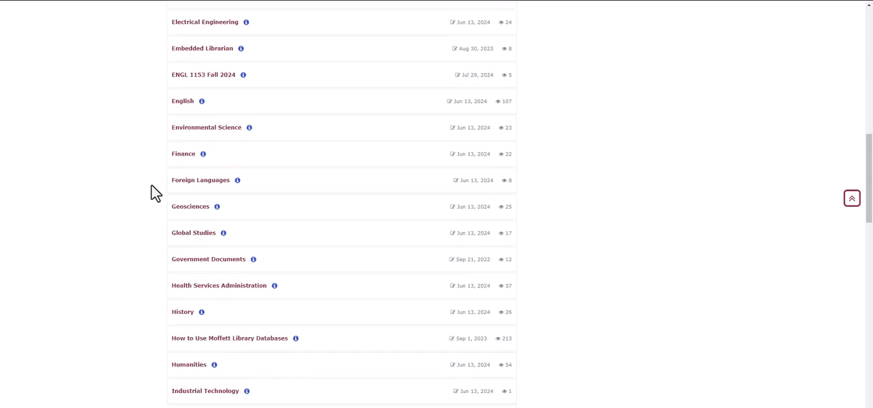
pyautogui.scroll(3)
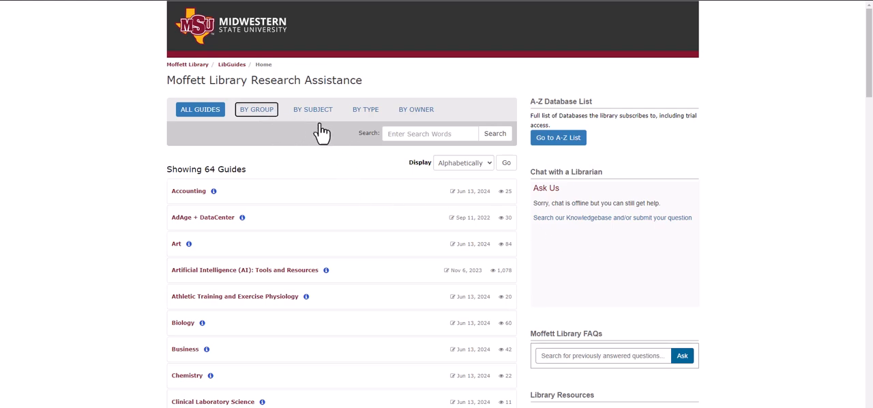
# - View guides By Subject, expanding Science & Mathematics, Education, then Business Administration
pyautogui.click(312, 109)
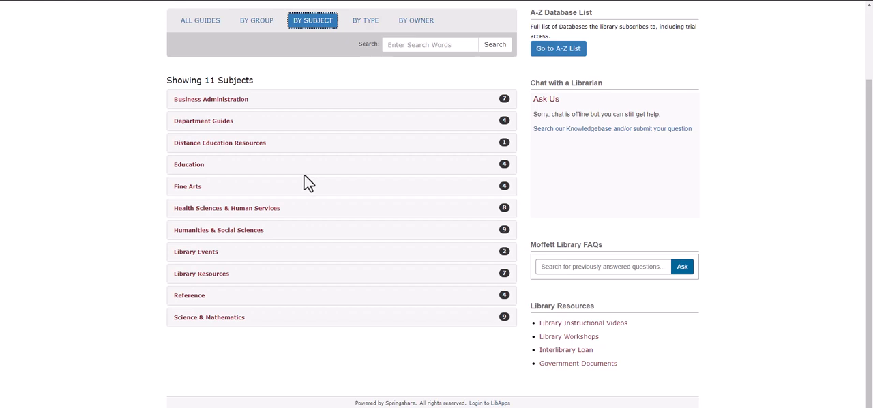
pyautogui.click(208, 316)
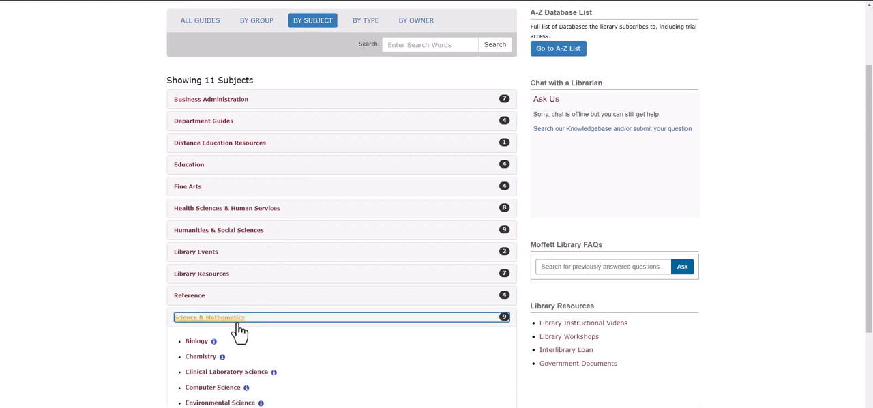
pyautogui.click(188, 163)
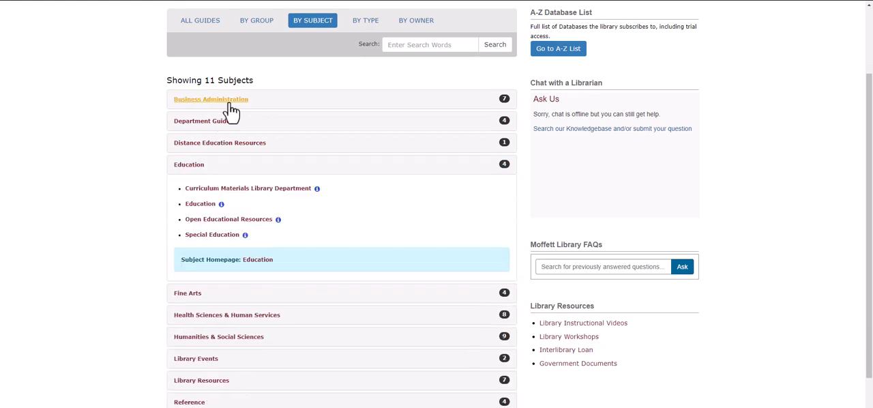
pyautogui.click(210, 99)
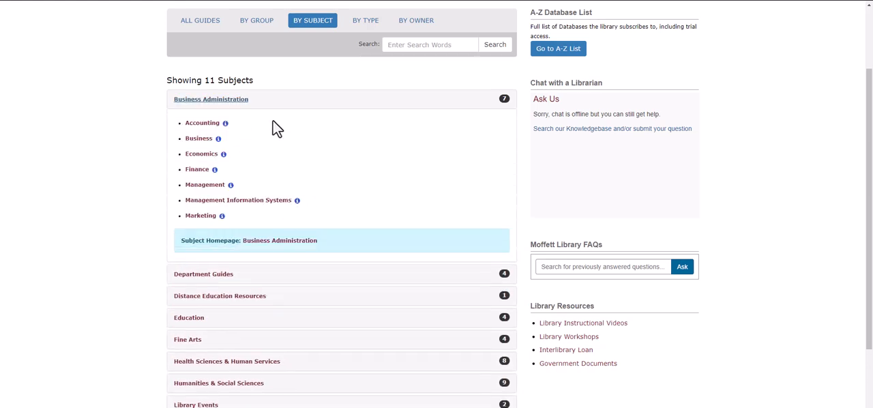
pyautogui.moveTo(265, 215)
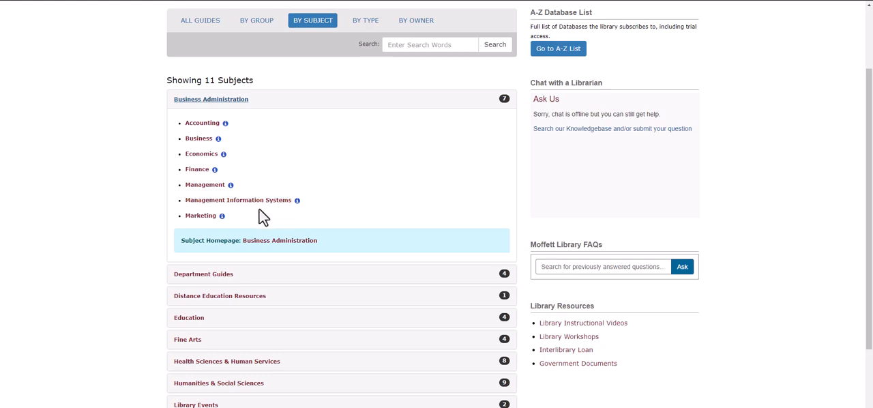
pyautogui.moveTo(238, 199)
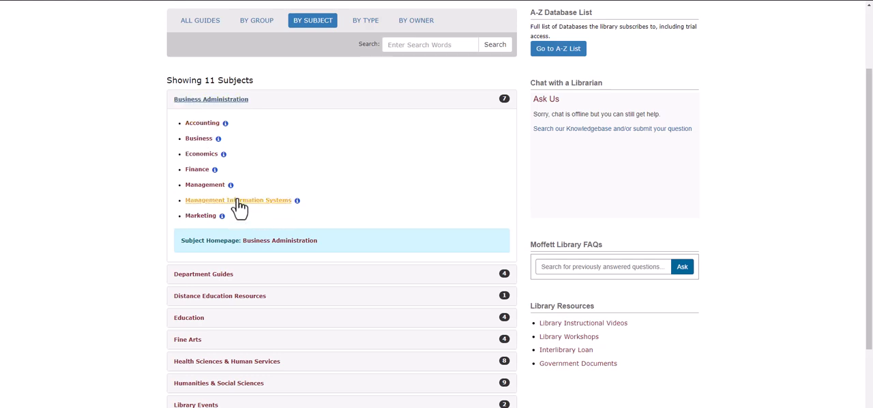
# - Enter the Management Information Systems guide and show its Sample Titles page
pyautogui.click(237, 200)
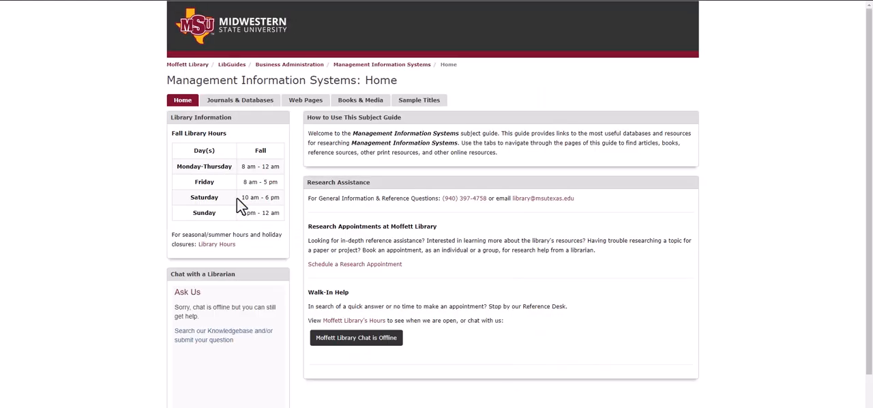
pyautogui.moveTo(521, 210)
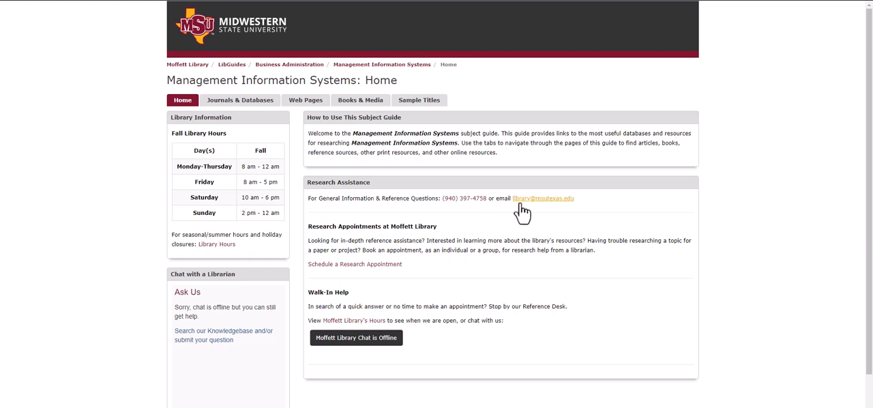
pyautogui.moveTo(522, 212)
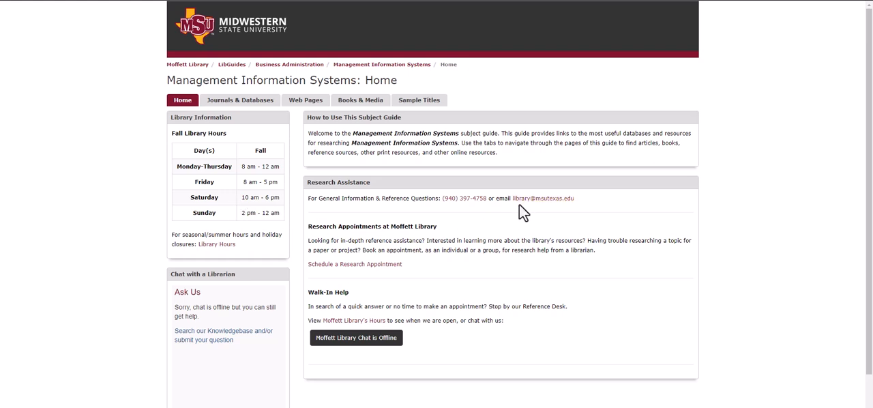
pyautogui.moveTo(508, 204)
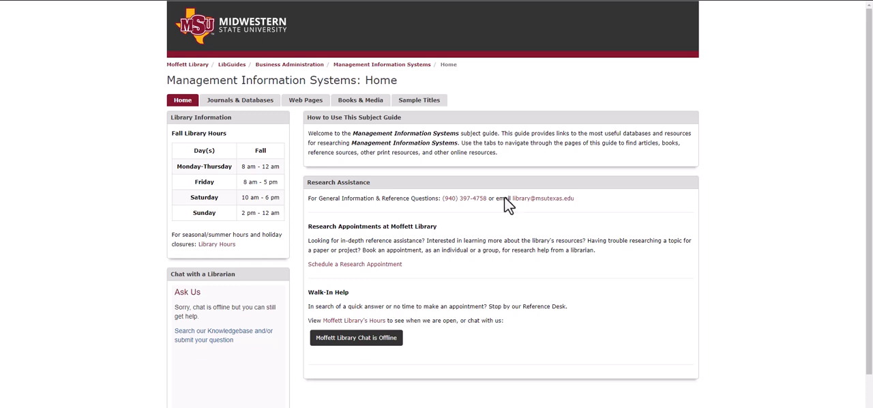
pyautogui.click(419, 99)
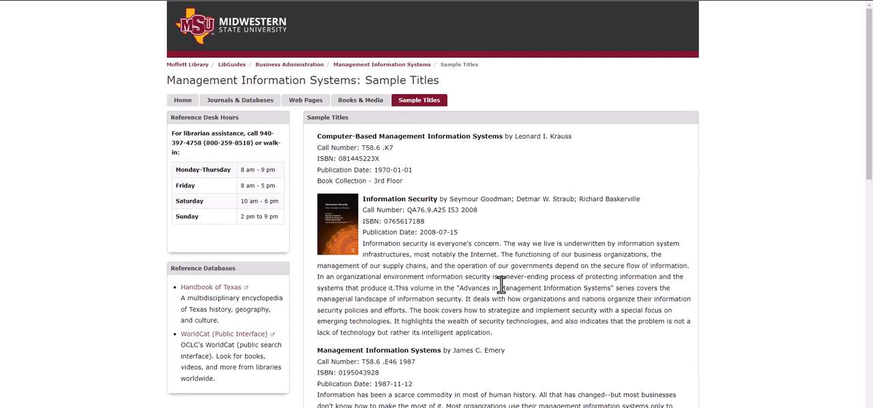
pyautogui.moveTo(360, 100)
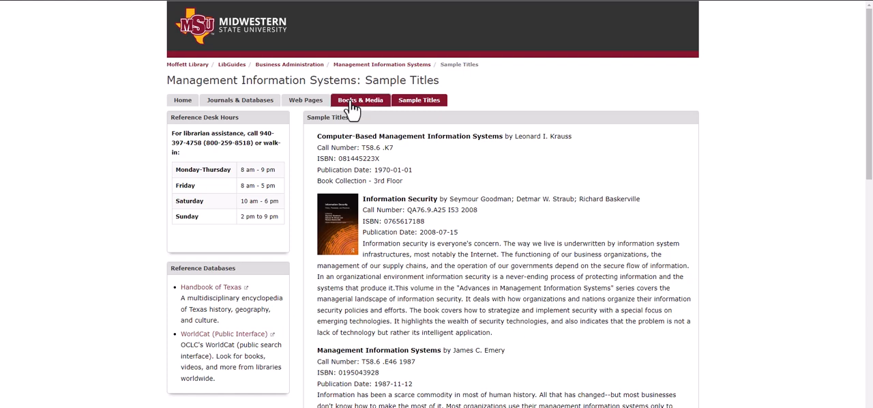
# - Review the guide's Books & Media, Web Pages, and Journals & Databases sections in turn
pyautogui.click(360, 100)
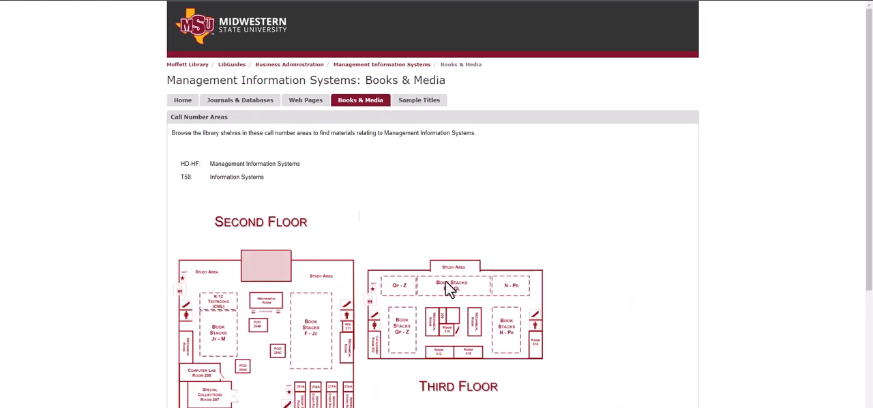
pyautogui.click(308, 100)
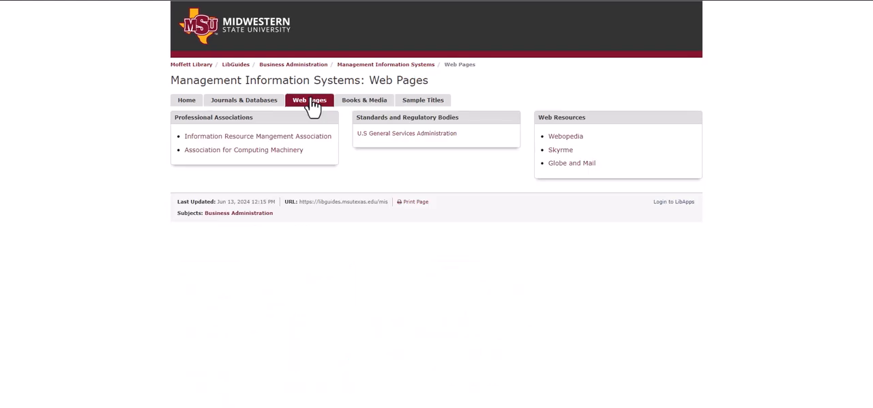
pyautogui.moveTo(292, 134)
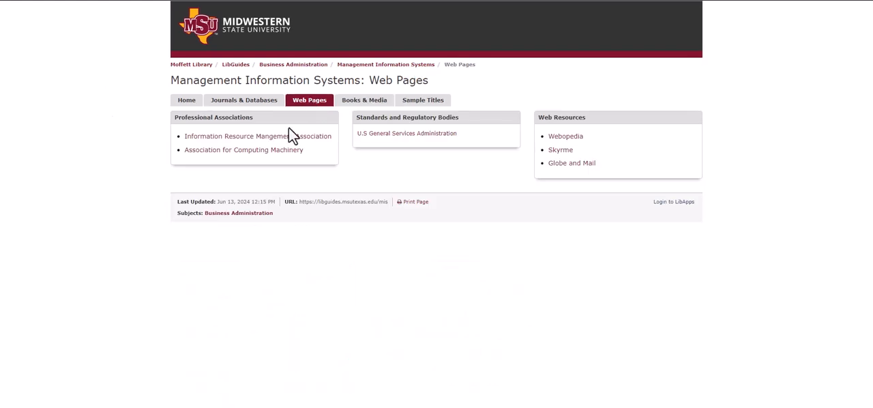
pyautogui.moveTo(603, 153)
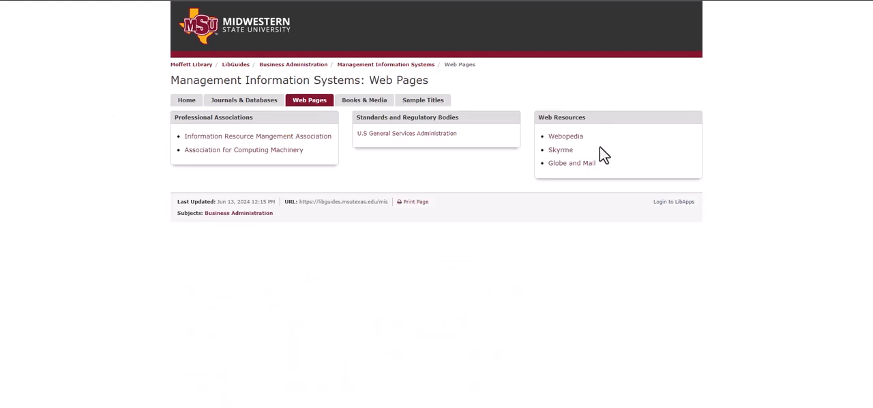
pyautogui.moveTo(242, 99)
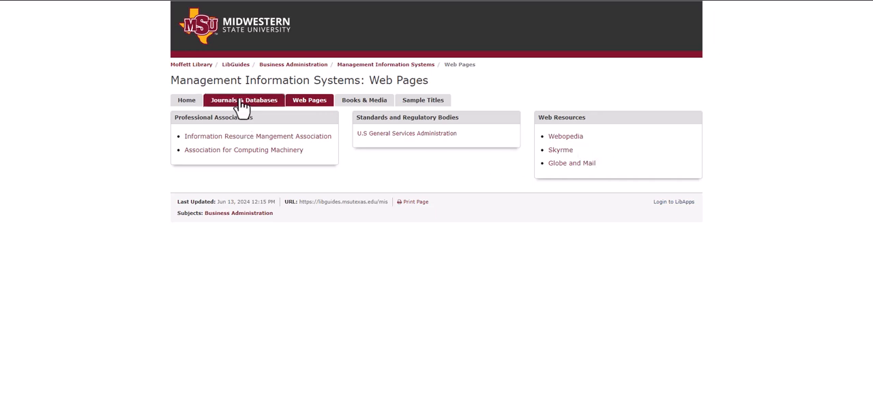
pyautogui.click(243, 100)
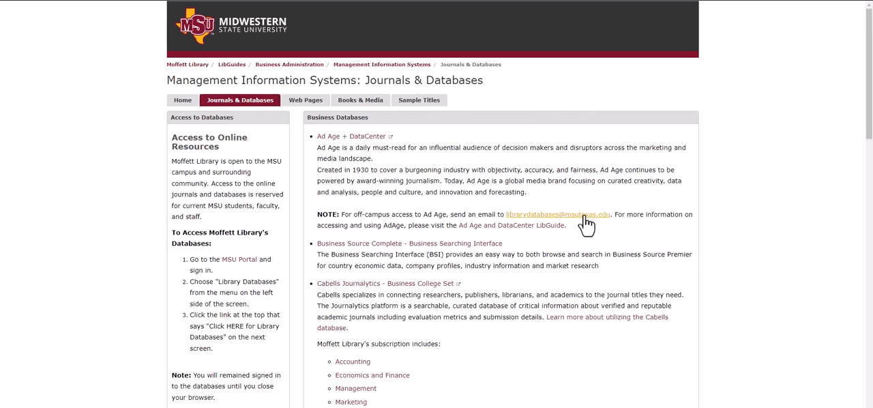
pyautogui.moveTo(483, 161)
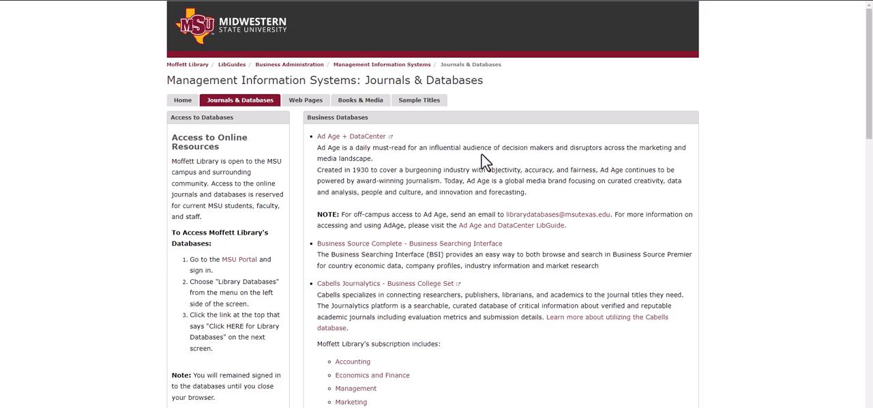
pyautogui.scroll(-3)
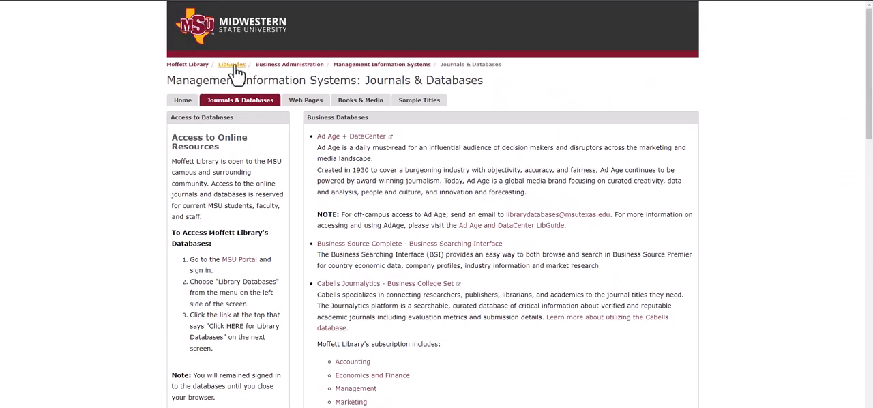
# - Return via the LibGuides breadcrumb to all 64 guides and browse down and back up
pyautogui.click(232, 64)
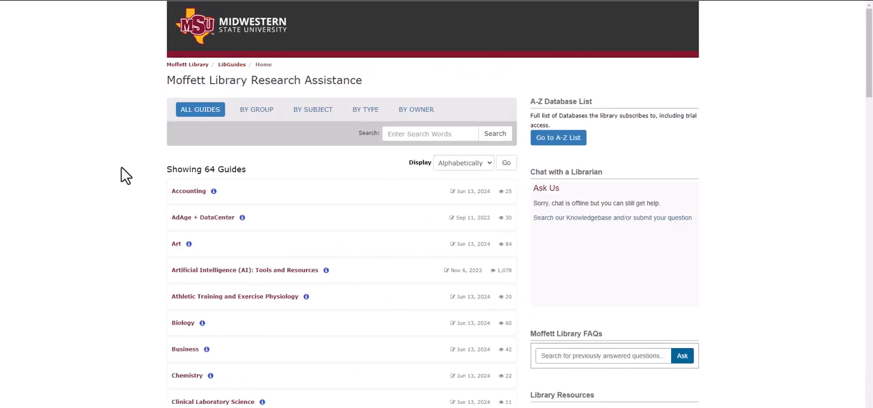
pyautogui.scroll(-3)
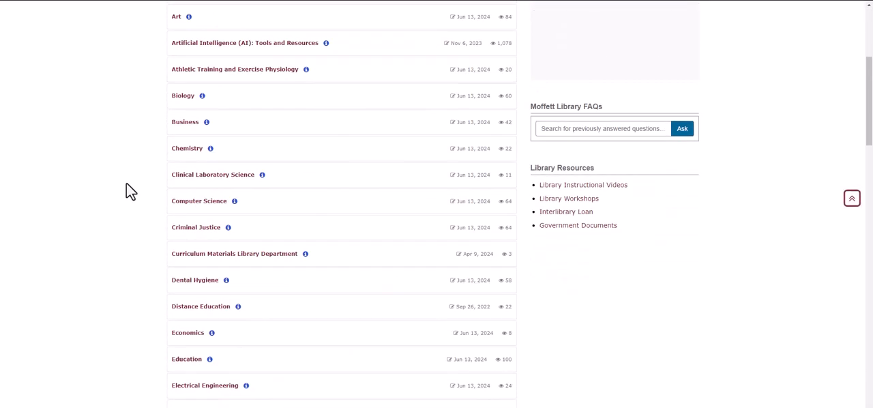
pyautogui.scroll(-3)
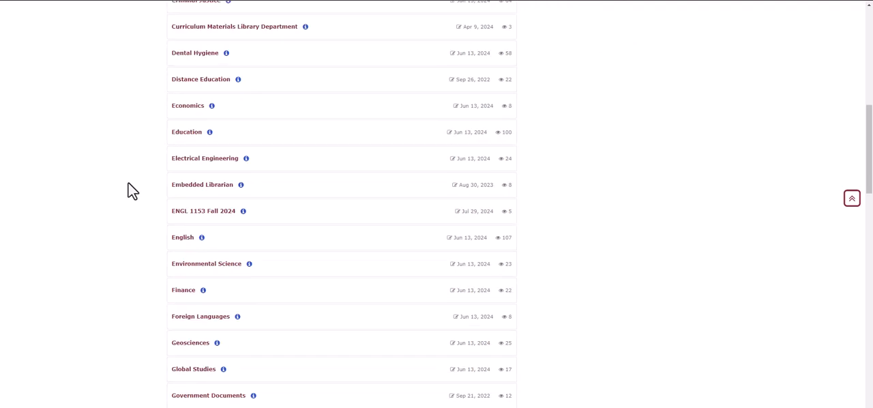
pyautogui.moveTo(240, 226)
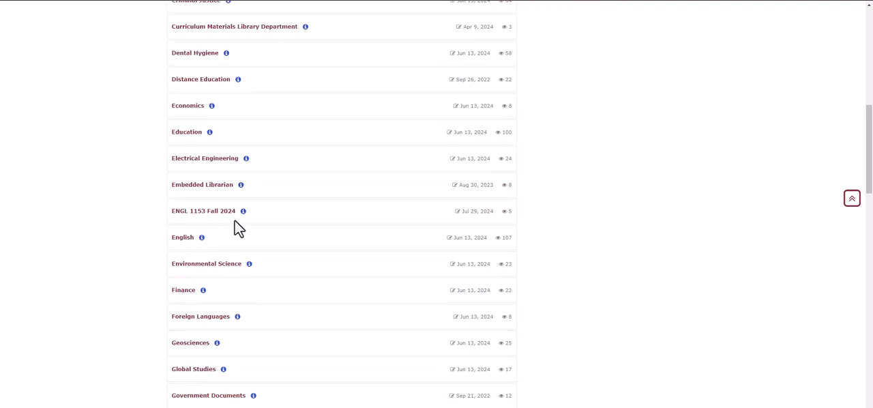
pyautogui.scroll(3)
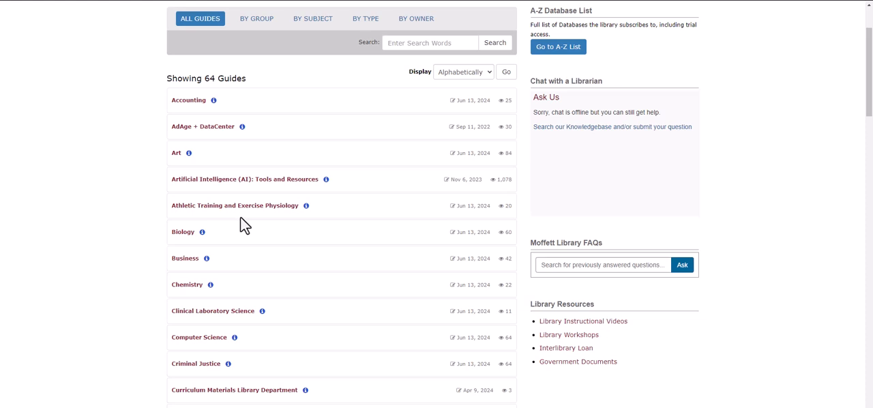
pyautogui.moveTo(73, 229)
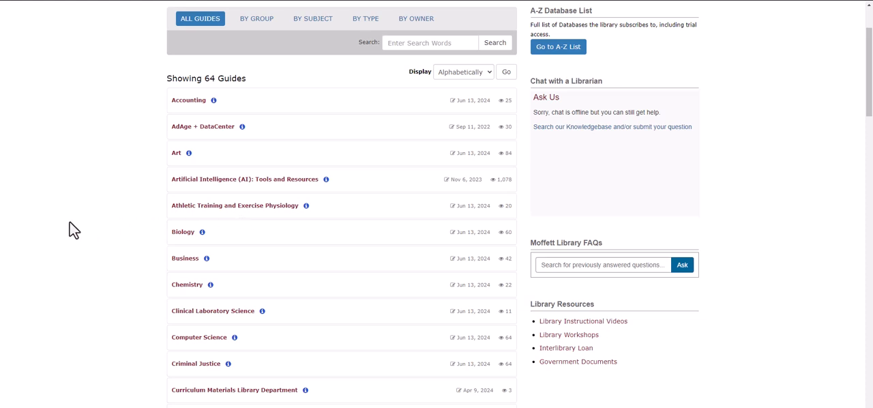
pyautogui.moveTo(90, 233)
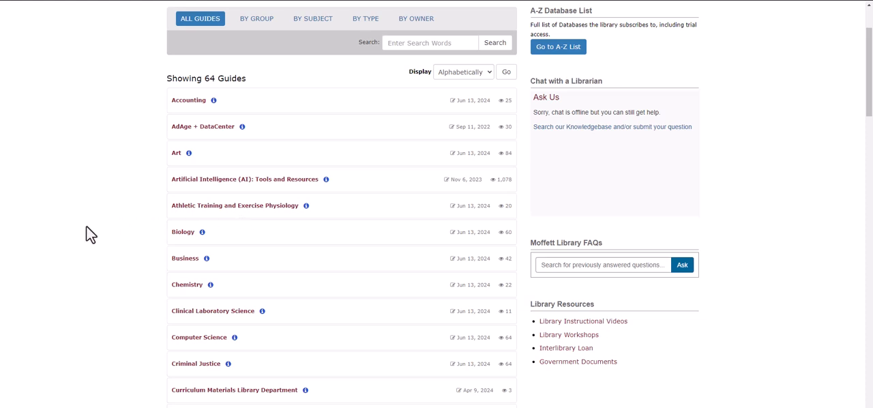